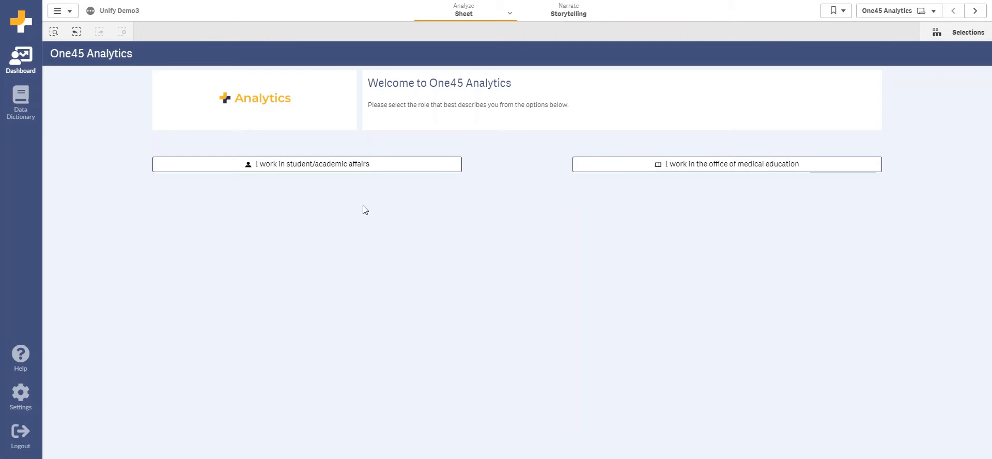
{"action": "mouse_move", "coordinate": [381, 155]}
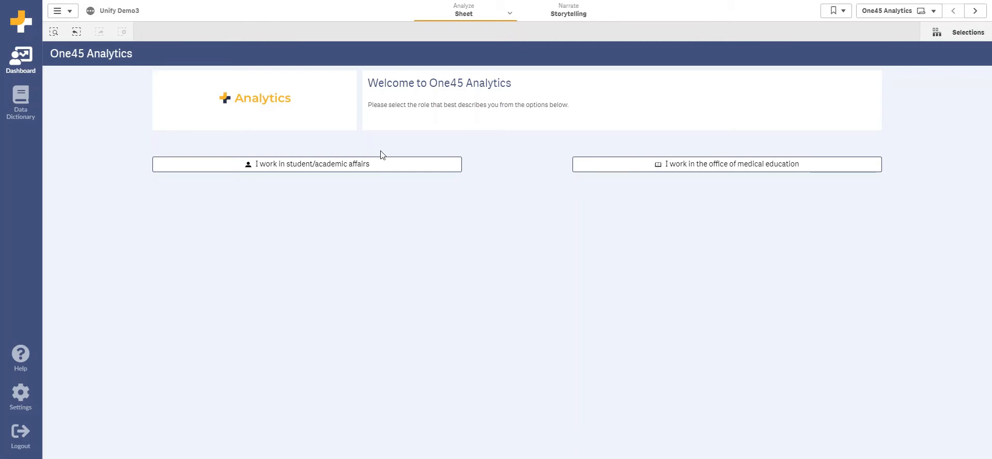
Pick the 'I work in student/academic affairs' role on the welcome page.
{"action": "left_click", "coordinate": [307, 164]}
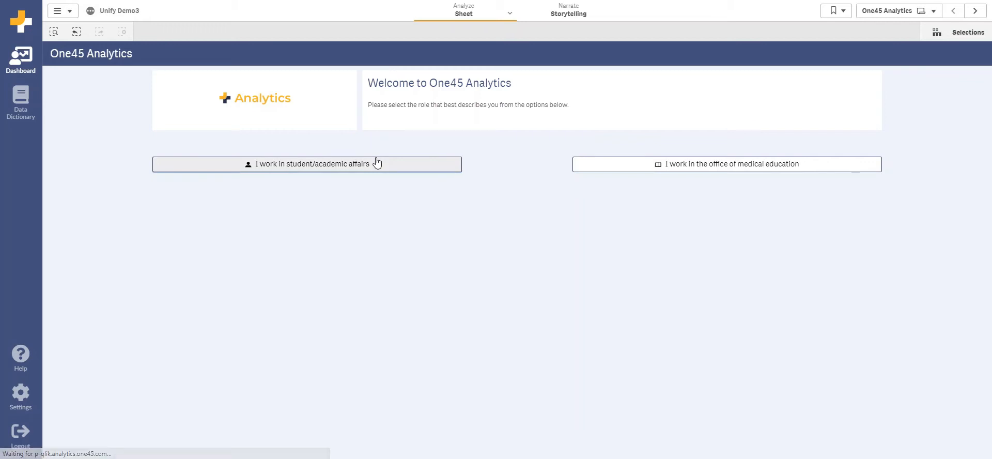
{"action": "left_click", "coordinate": [306, 163]}
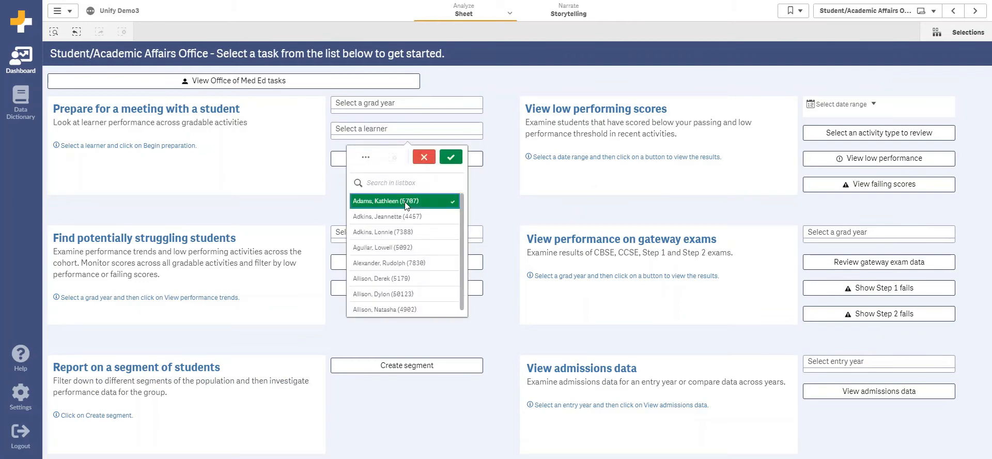
{"action": "left_click", "coordinate": [450, 156]}
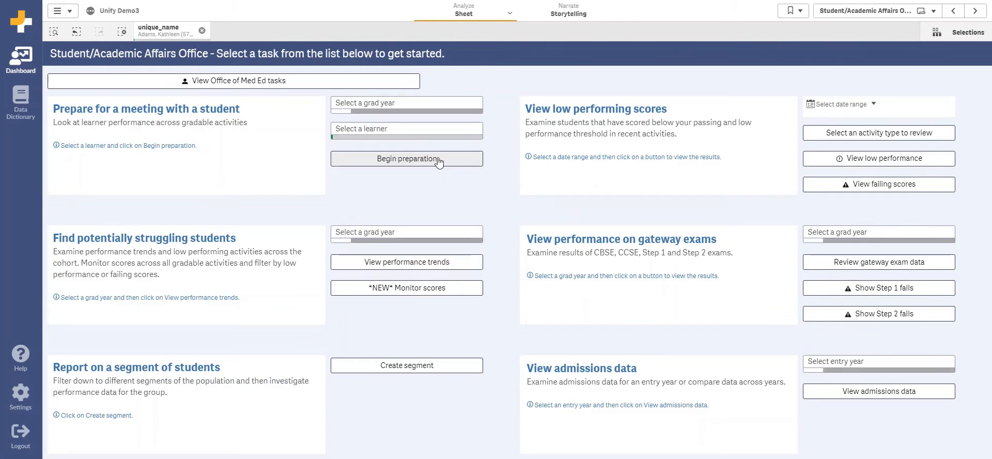
{"action": "left_click", "coordinate": [406, 159]}
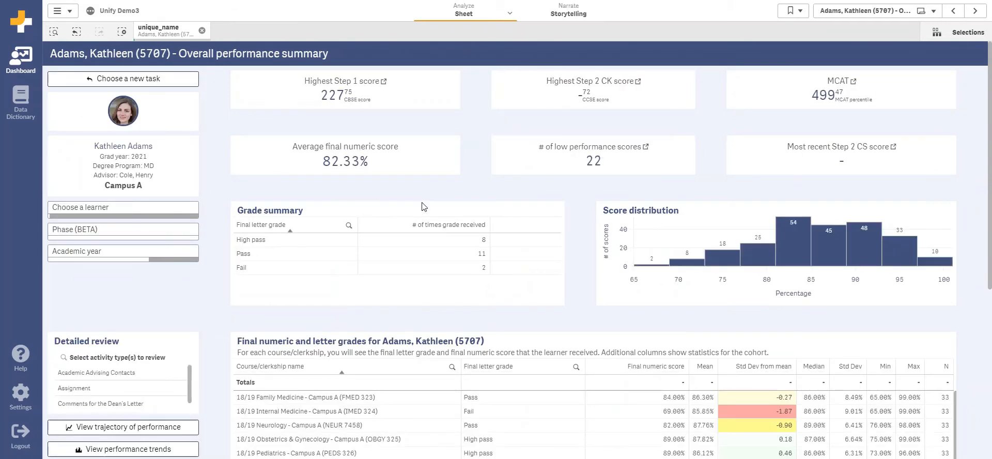
{"action": "mouse_move", "coordinate": [446, 176]}
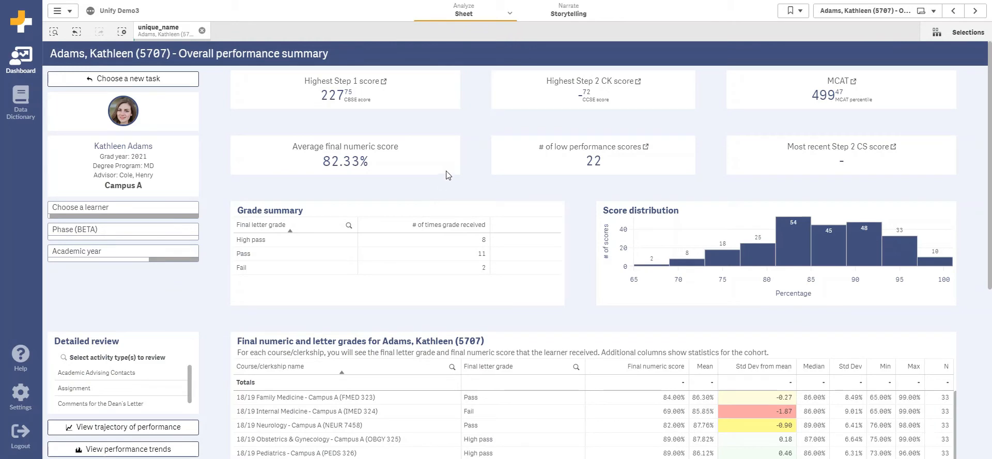
{"action": "mouse_move", "coordinate": [376, 111]}
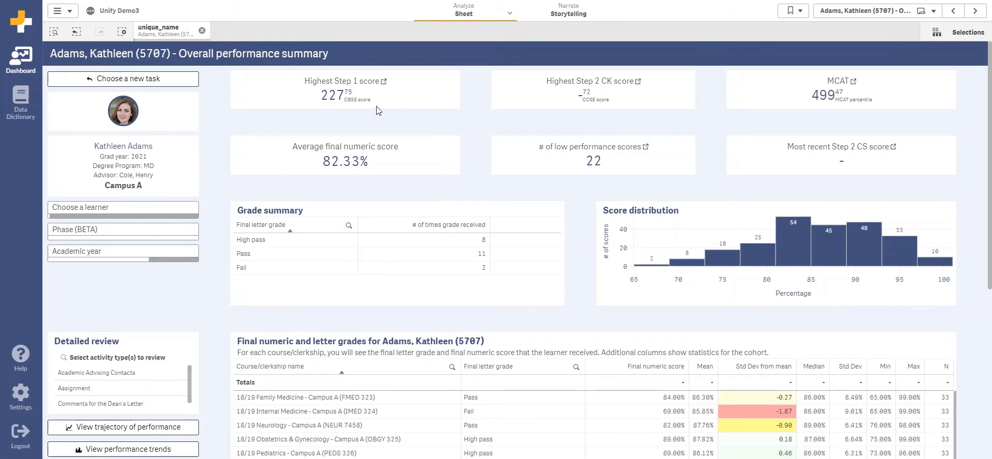
{"action": "mouse_move", "coordinate": [577, 104]}
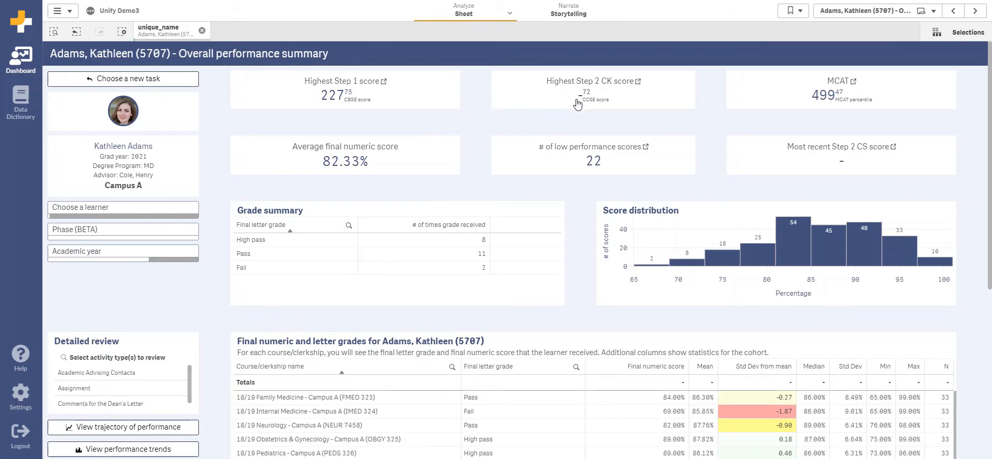
{"action": "mouse_move", "coordinate": [787, 99]}
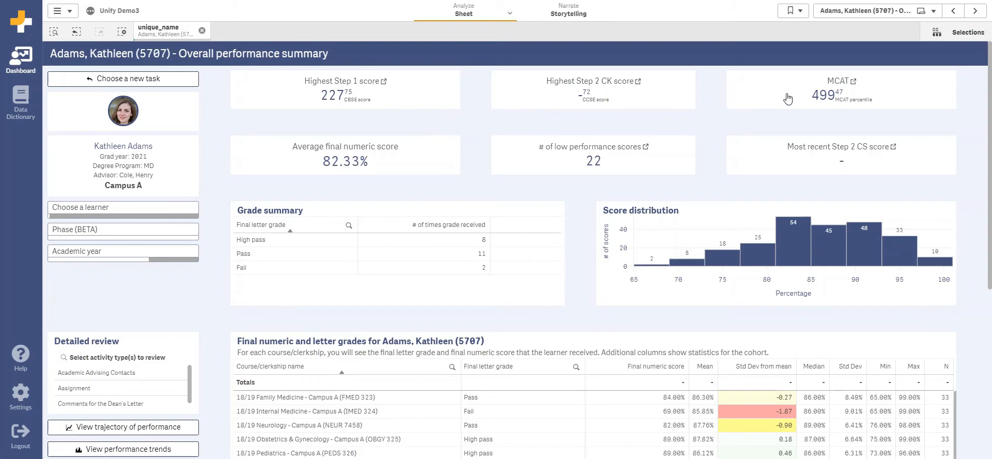
{"action": "mouse_move", "coordinate": [264, 131]}
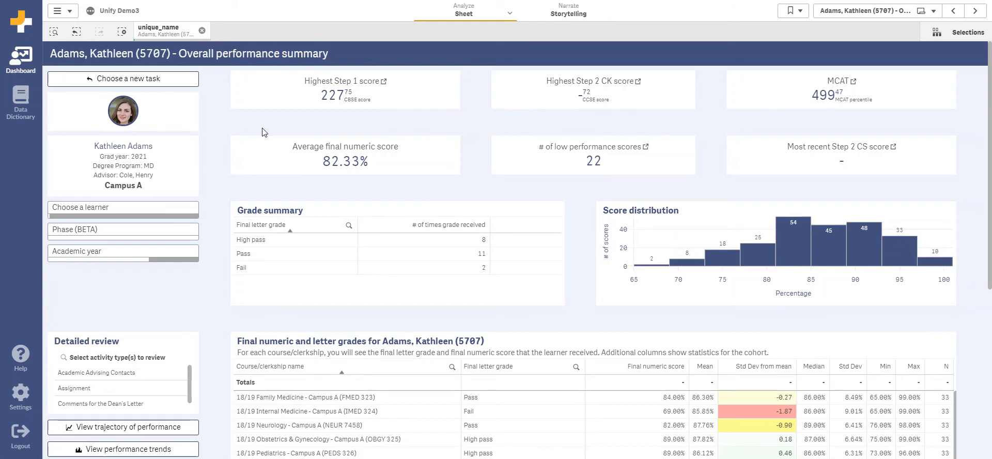
{"action": "mouse_move", "coordinate": [835, 330]}
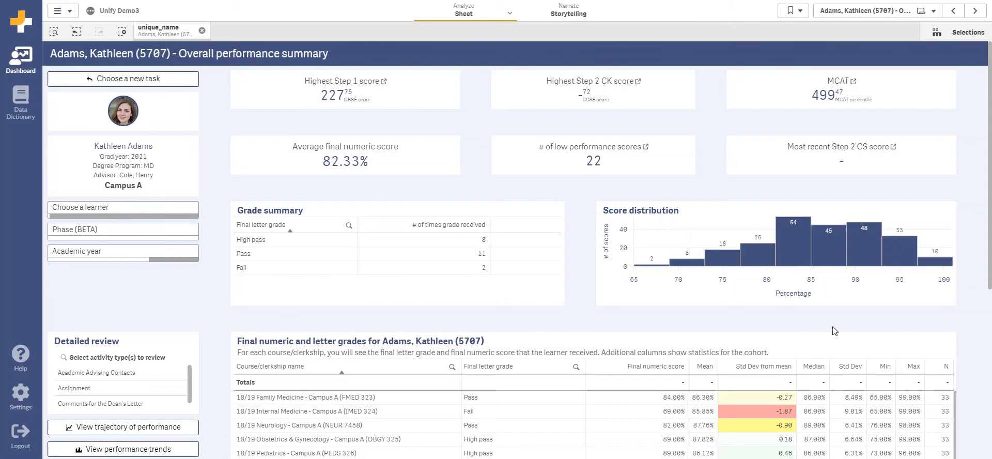
{"action": "mouse_move", "coordinate": [393, 95]}
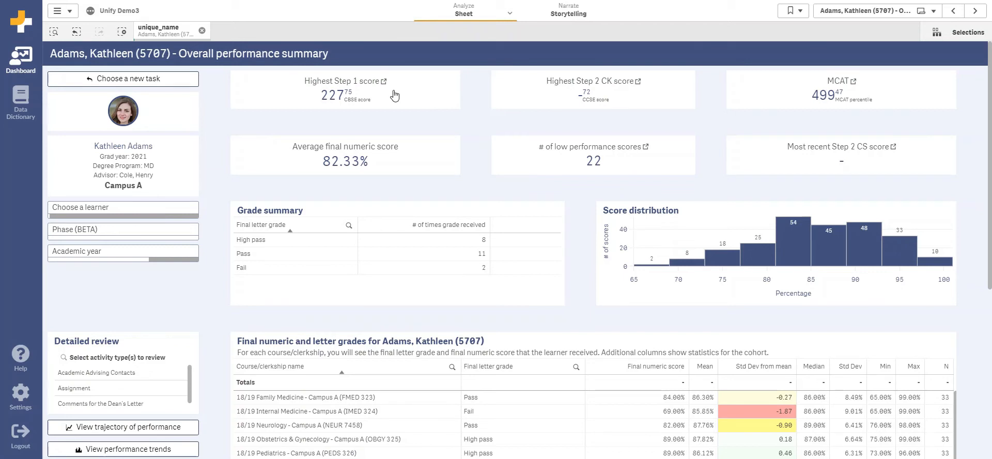
{"action": "mouse_move", "coordinate": [394, 94]}
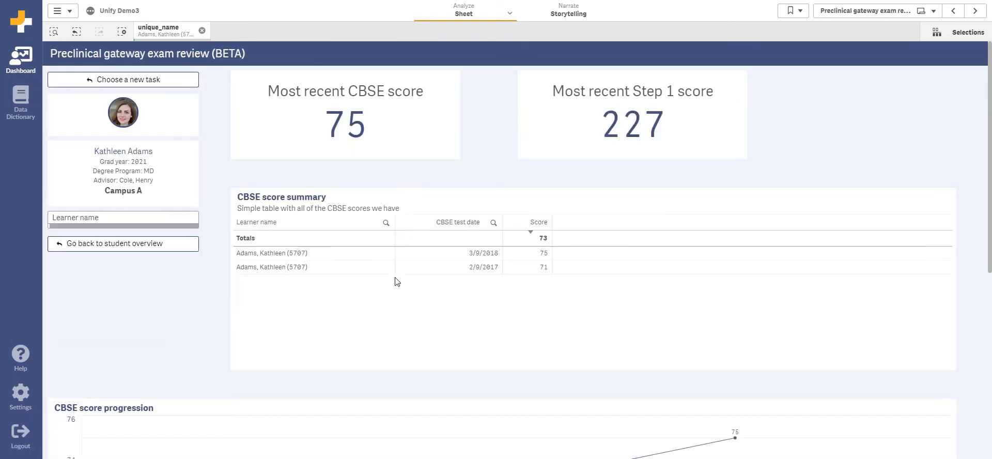
{"action": "mouse_move", "coordinate": [531, 273]}
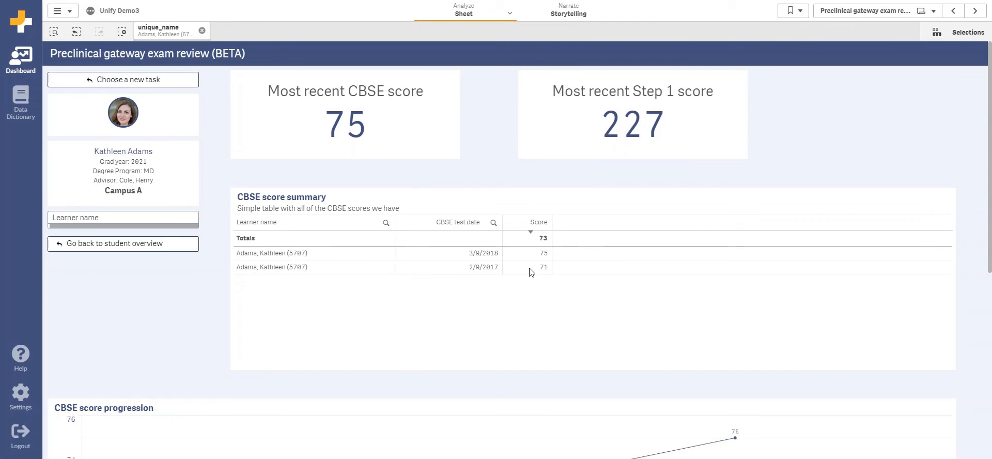
{"action": "mouse_move", "coordinate": [180, 252]}
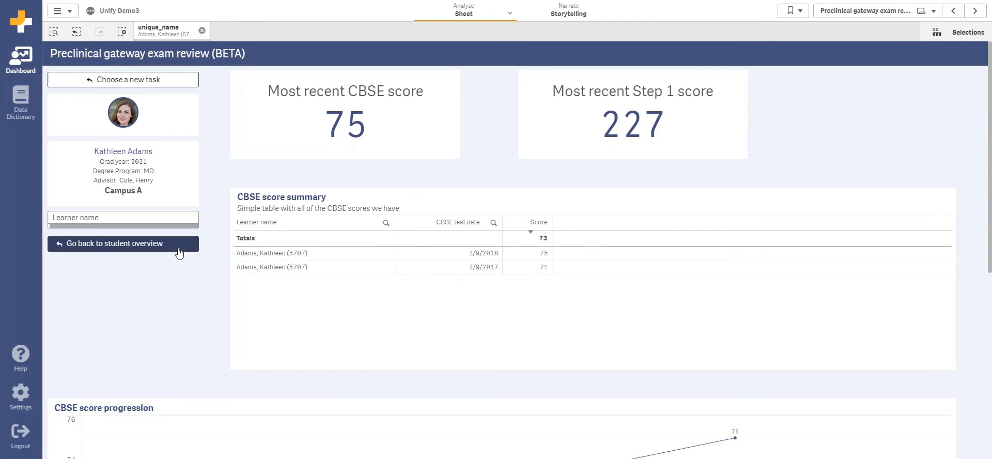
Return to the student overview and scroll down to the final grades and comments table.
{"action": "left_click", "coordinate": [114, 243]}
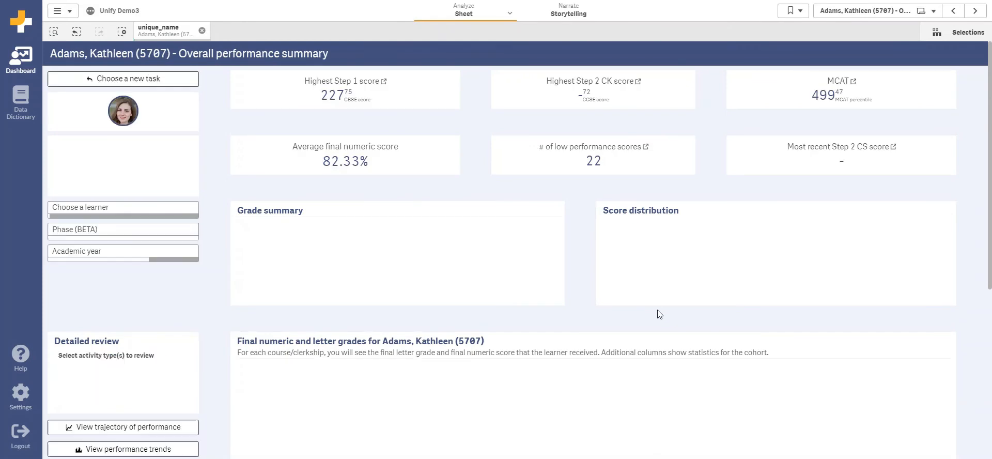
{"action": "scroll", "scroll_direction": "down", "scroll_amount": 3}
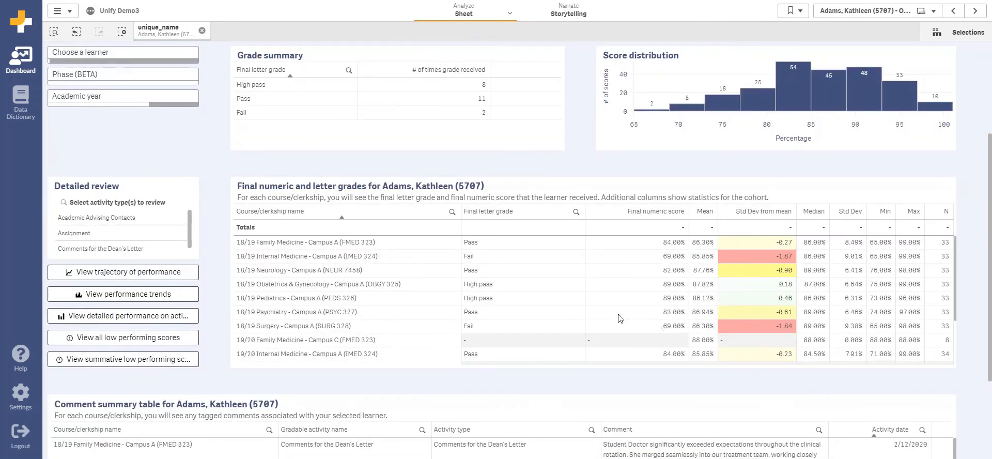
{"action": "mouse_move", "coordinate": [565, 252]}
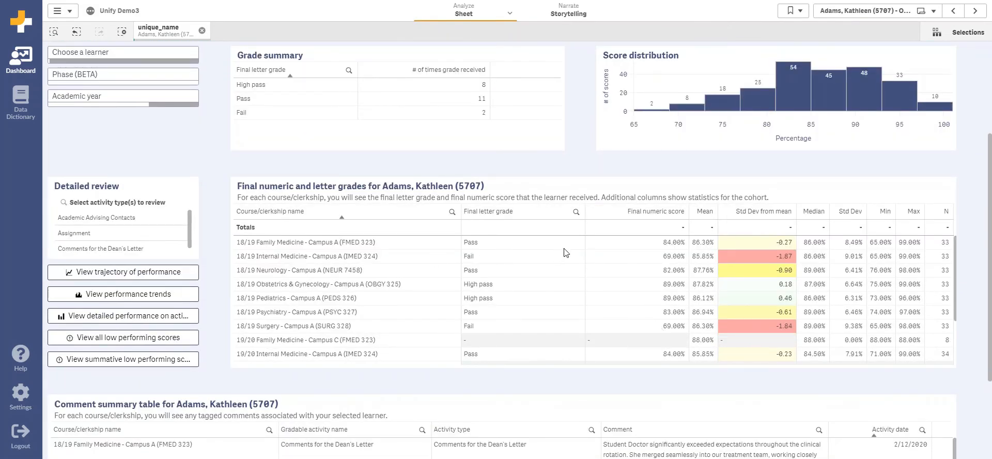
{"action": "mouse_move", "coordinate": [763, 263]}
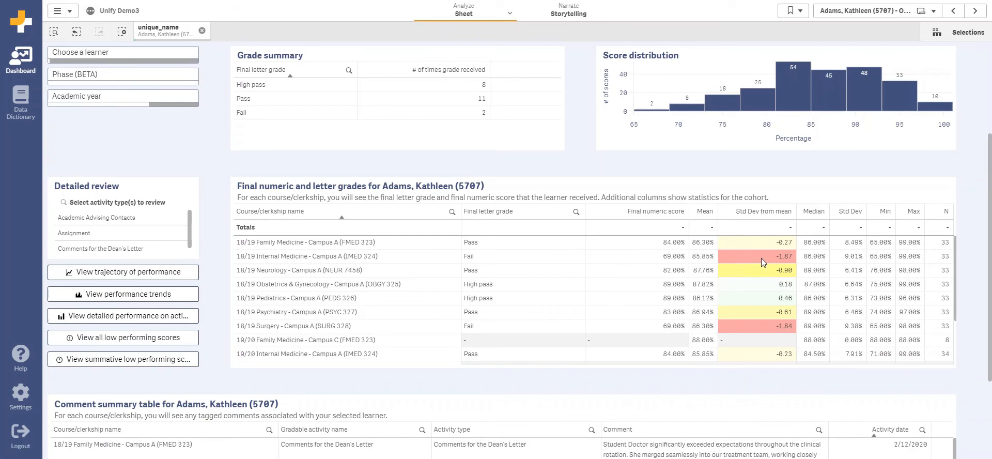
{"action": "mouse_move", "coordinate": [377, 262]}
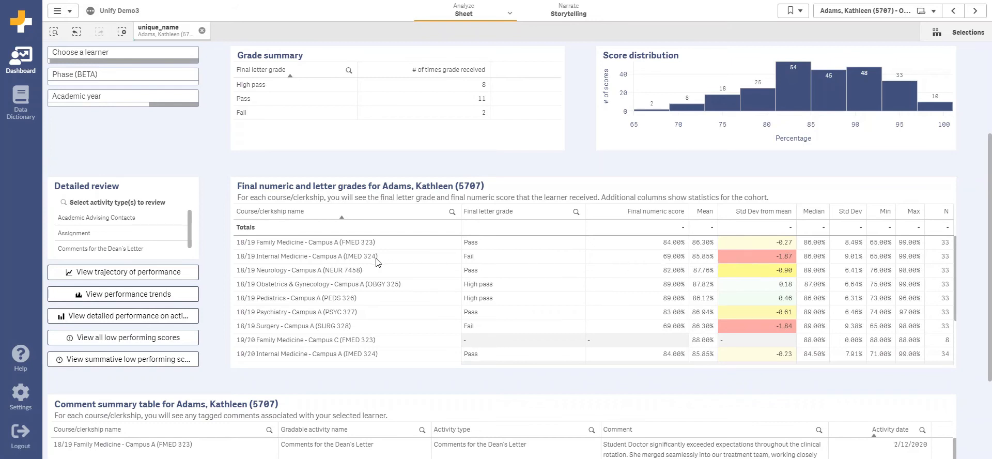
{"action": "mouse_move", "coordinate": [342, 265]}
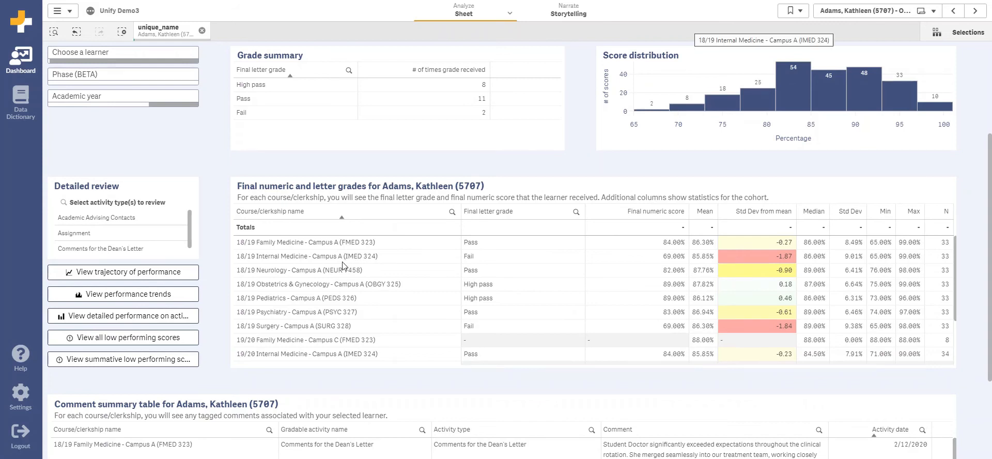
{"action": "scroll", "scroll_direction": "down", "scroll_amount": 3}
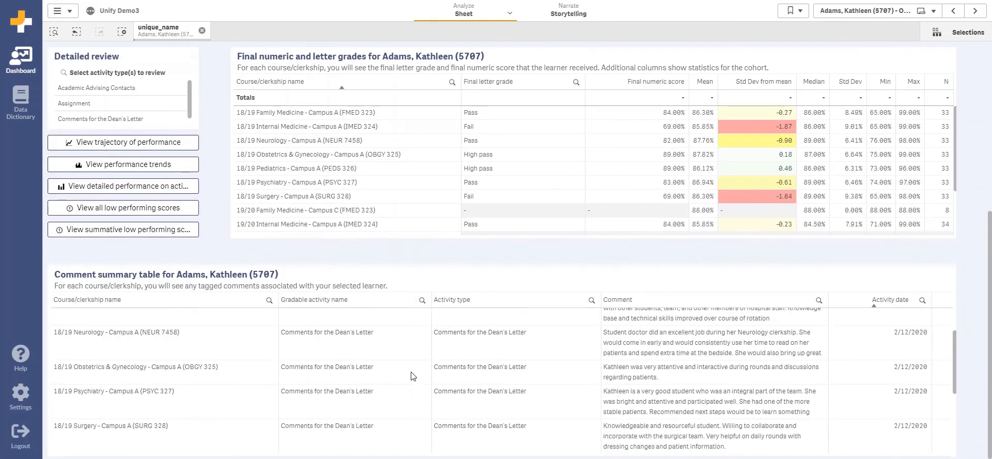
{"action": "mouse_move", "coordinate": [580, 321]}
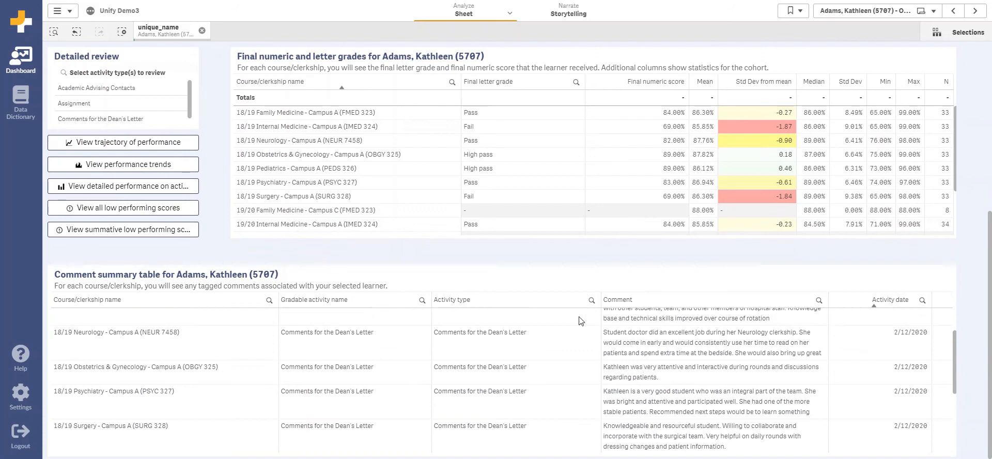
{"action": "mouse_move", "coordinate": [537, 287]}
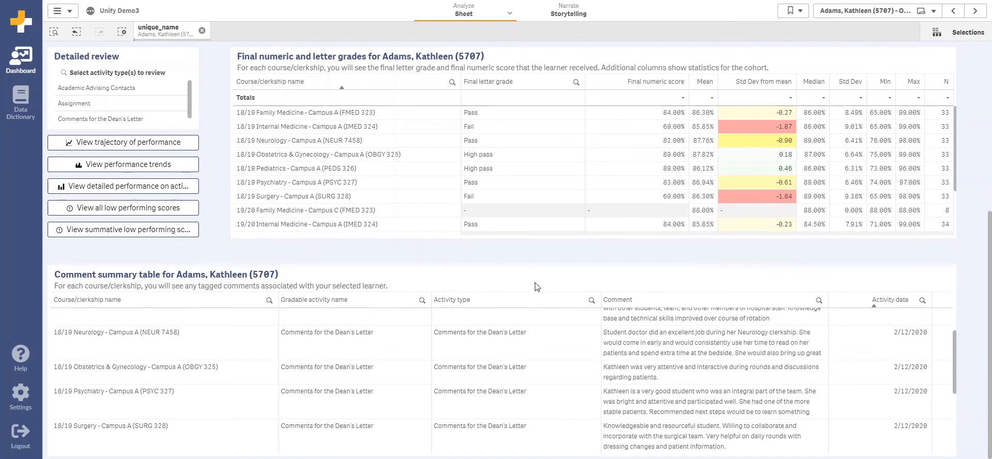
{"action": "scroll", "scroll_direction": "up", "scroll_amount": 3}
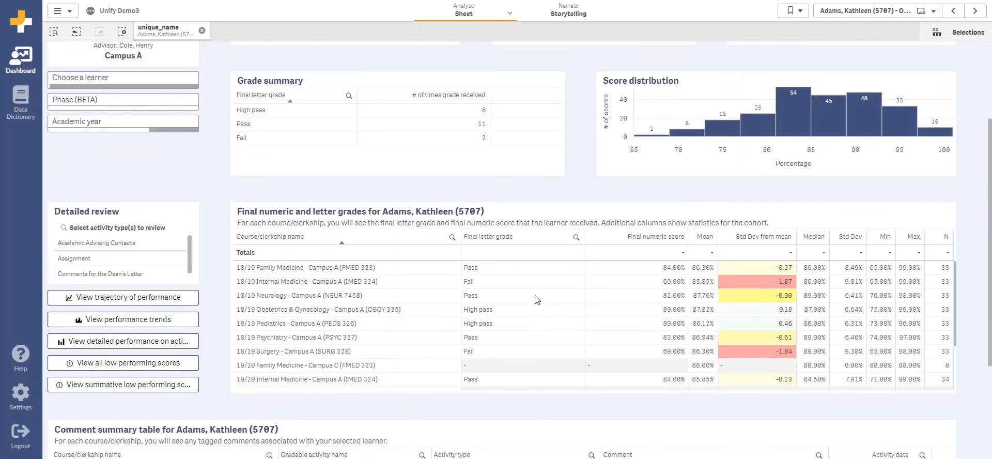